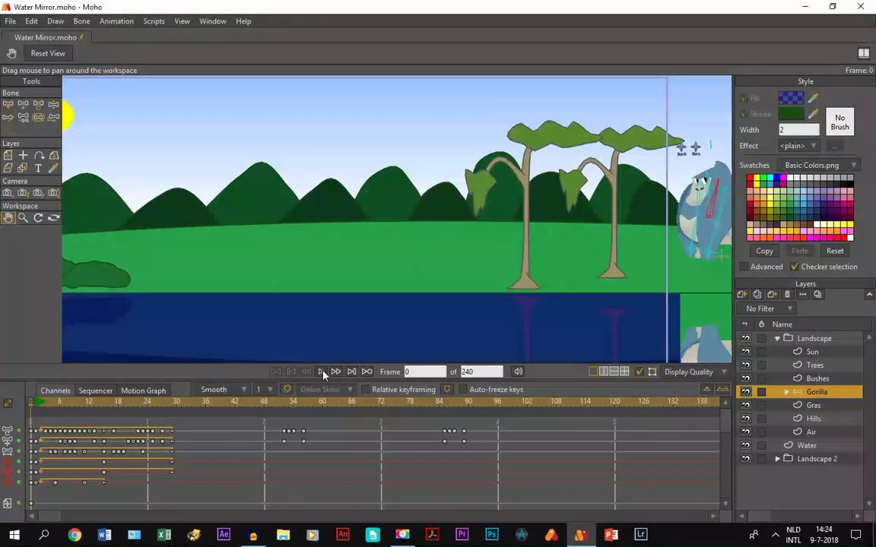
Step: Pan the canvas left to centre the gorilla between the two trees
{"action": "left_click", "coordinate": [336, 372]}
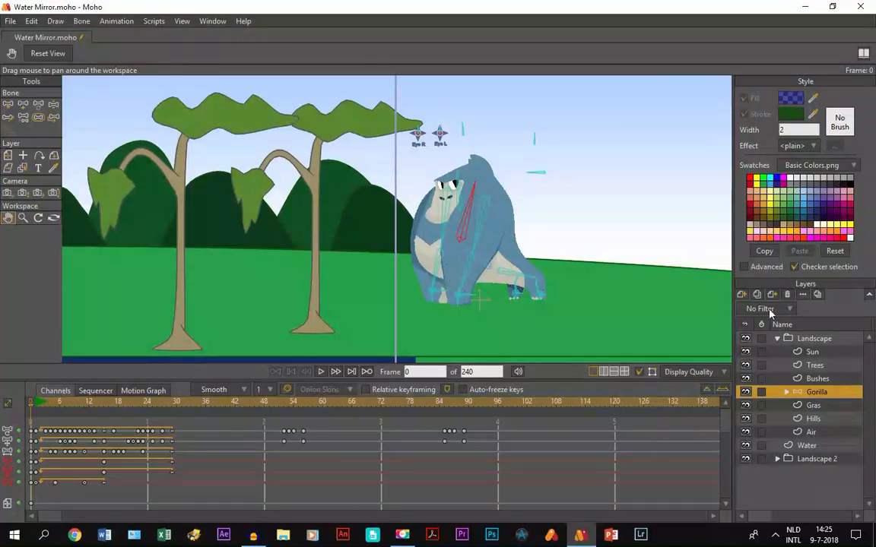
Step: Duplicate the Gorilla layer, move Gorilla 2 beneath it, and open its Layer Settings
{"action": "double_click", "coordinate": [816, 391]}
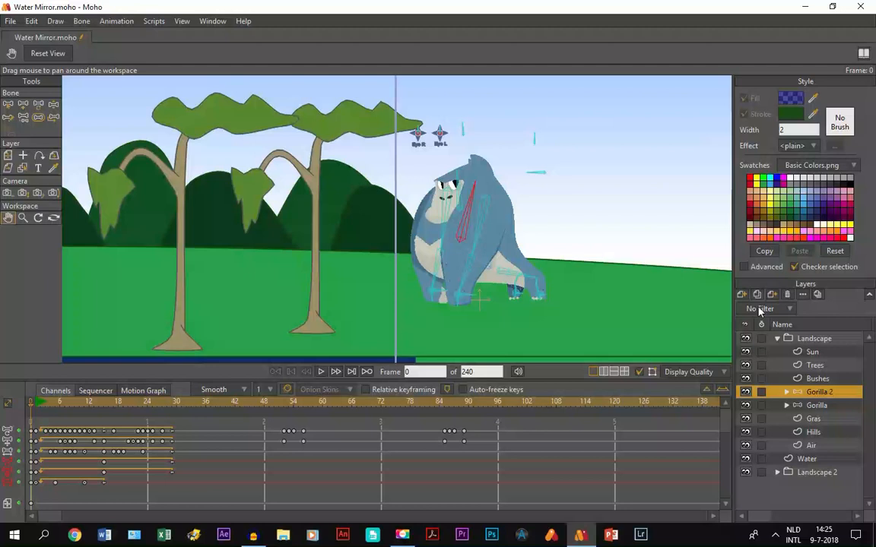
{"action": "left_click", "coordinate": [816, 405]}
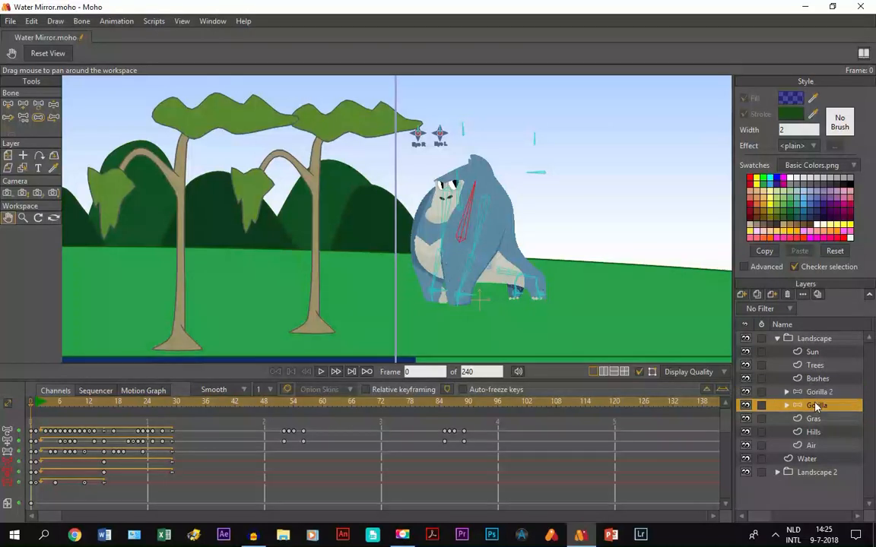
{"action": "left_click", "coordinate": [816, 391]}
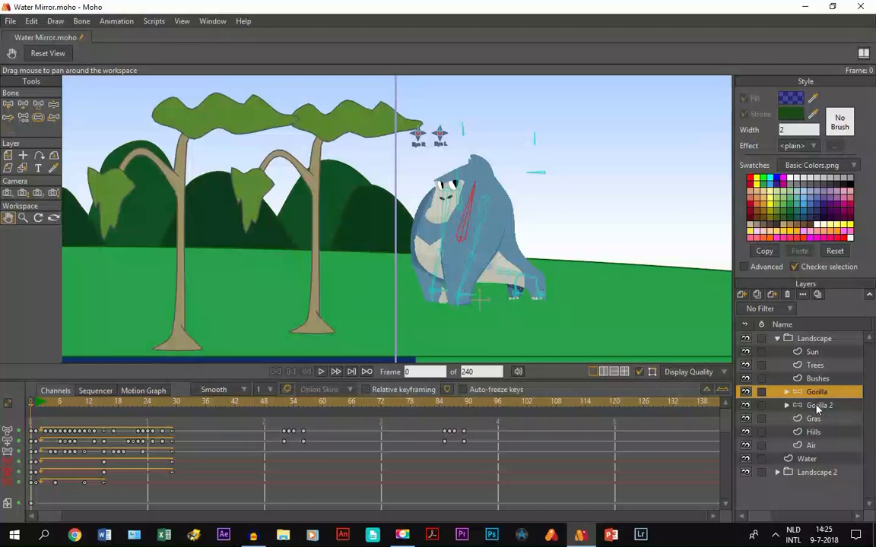
{"action": "double_click", "coordinate": [820, 405]}
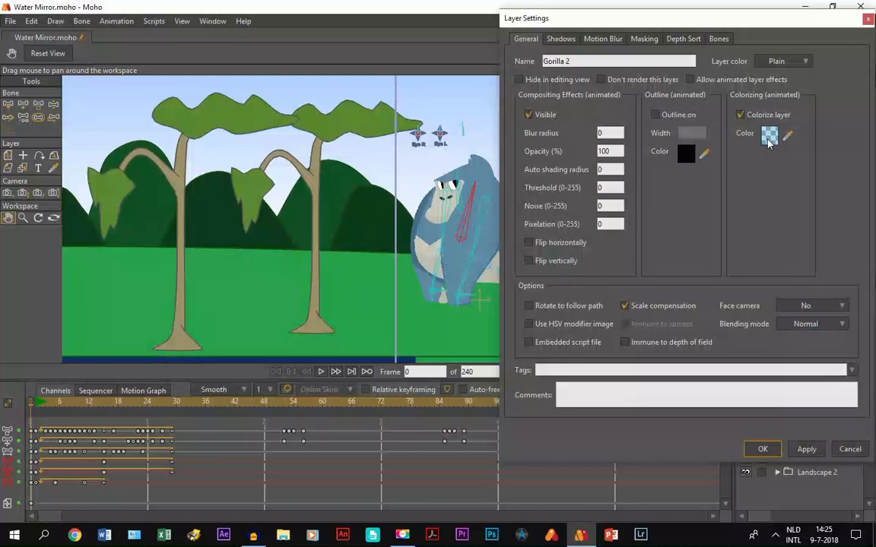
Step: Set Gorilla 2's colorize colour to black 000000 with alpha about 72, and apply
{"action": "left_click", "coordinate": [770, 134]}
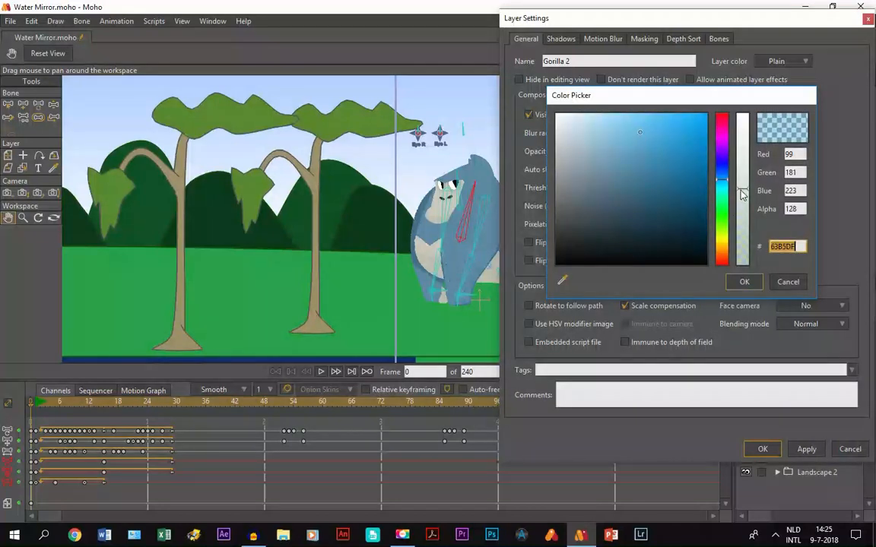
{"action": "left_click_drag", "start_coordinate": [741, 196], "coordinate": [741, 176]}
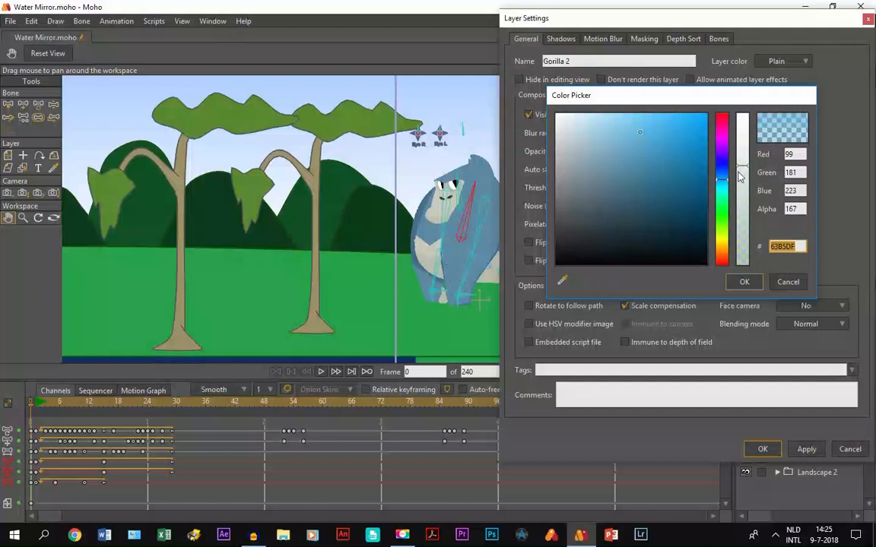
{"action": "left_click_drag", "start_coordinate": [722, 175], "coordinate": [722, 186]}
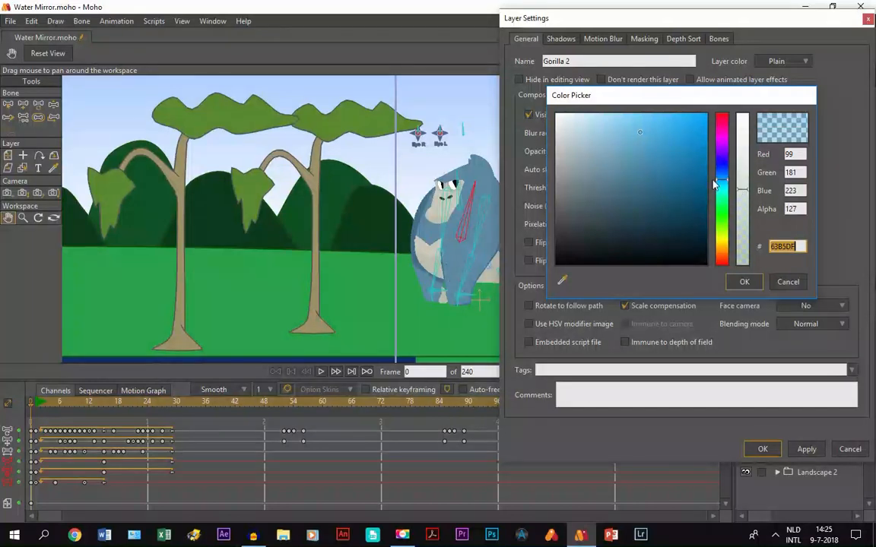
{"action": "left_click", "coordinate": [637, 166]}
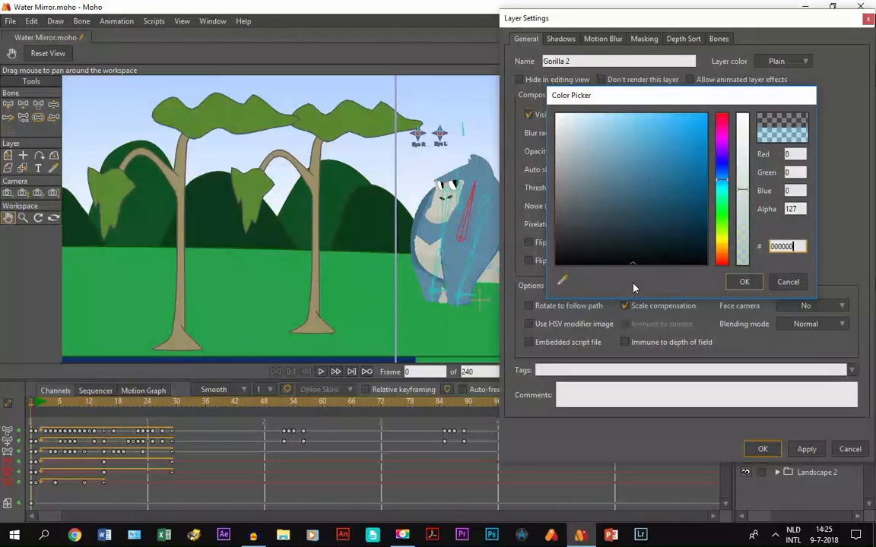
{"action": "mouse_move", "coordinate": [750, 193]}
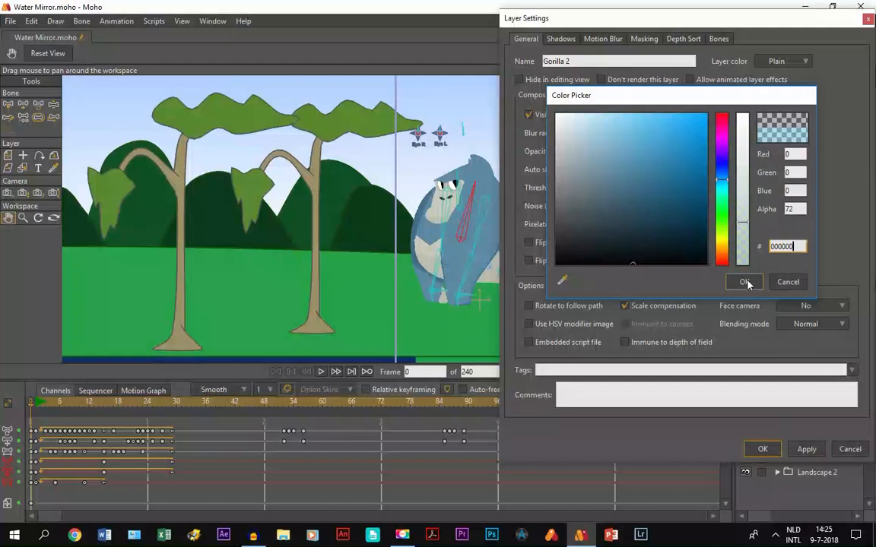
{"action": "left_click", "coordinate": [744, 282]}
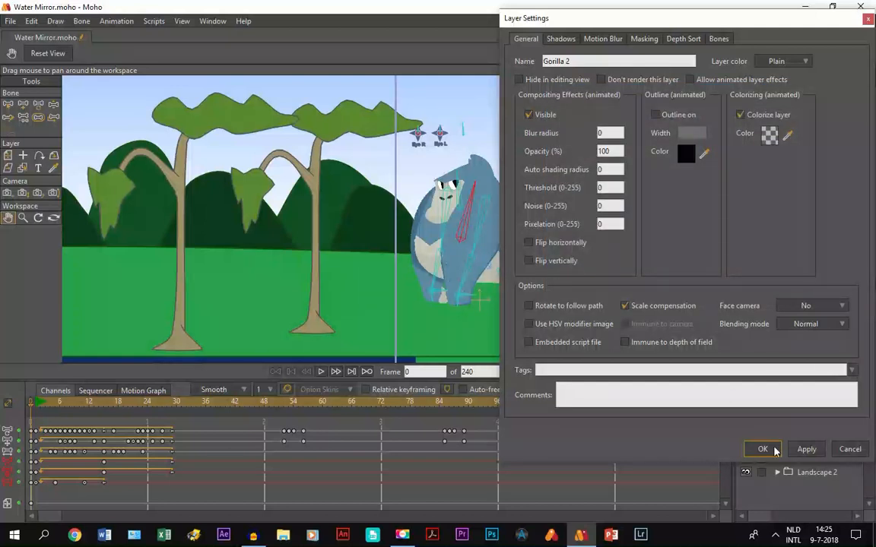
{"action": "left_click", "coordinate": [762, 448]}
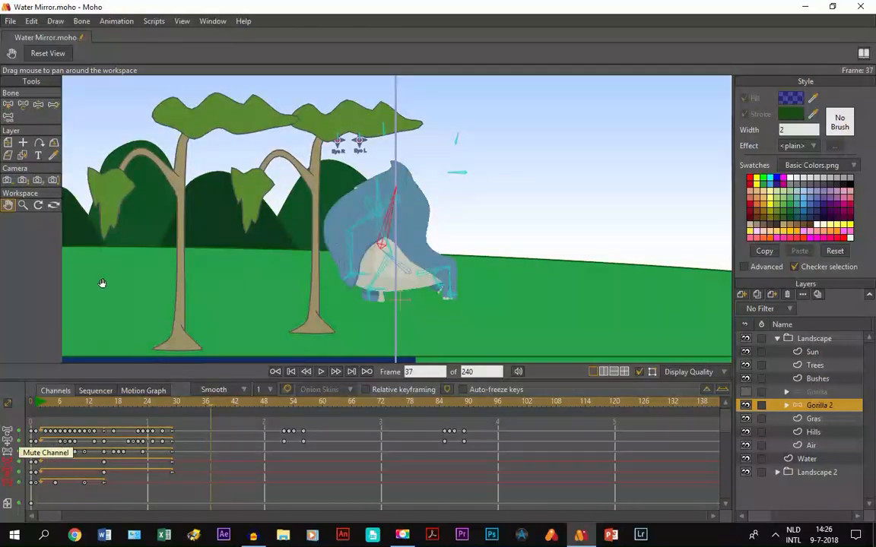
{"action": "left_click", "coordinate": [444, 402]}
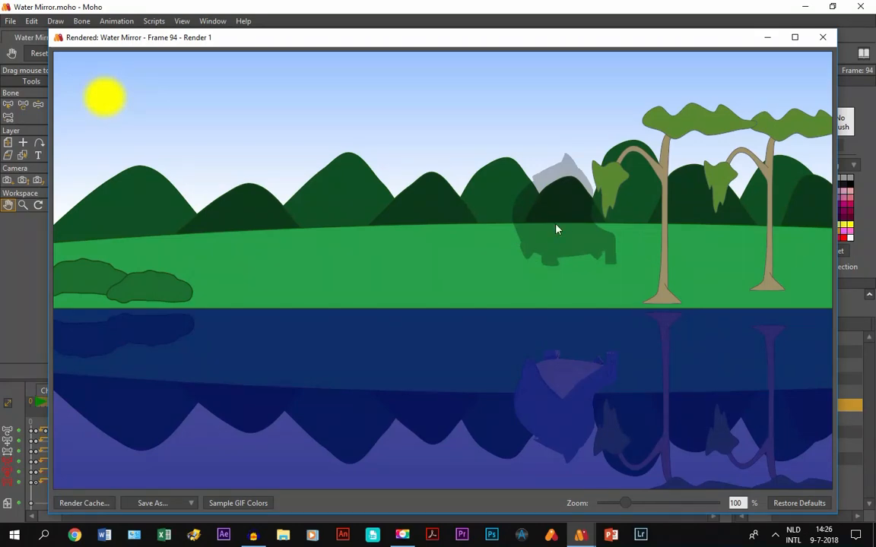
{"action": "mouse_move", "coordinate": [859, 57]}
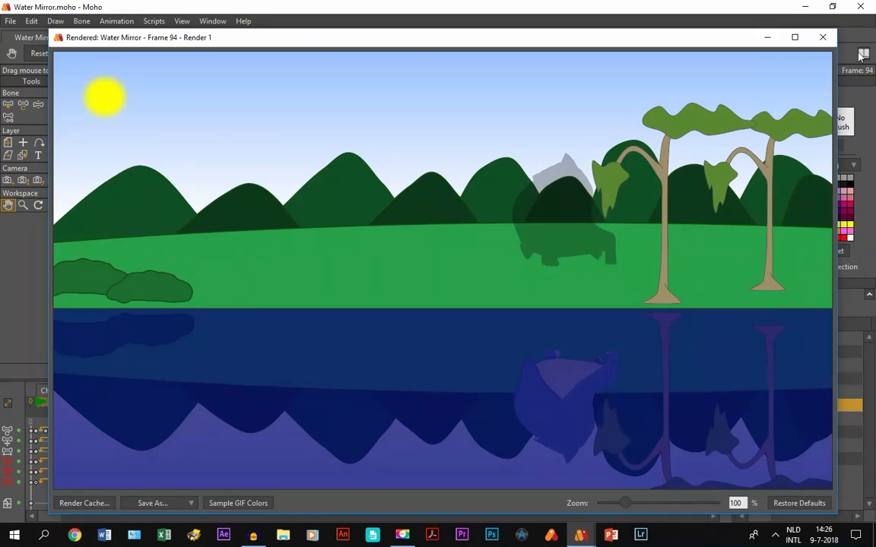
{"action": "left_click", "coordinate": [822, 37]}
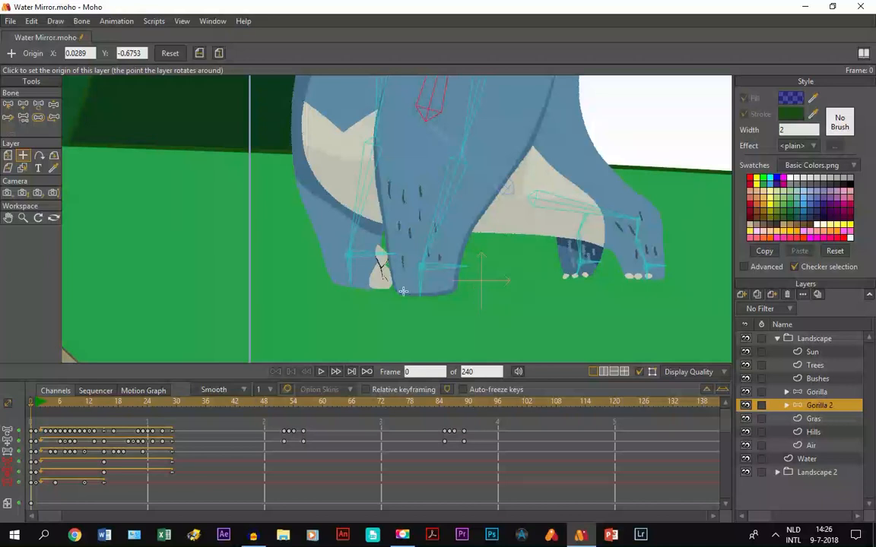
Step: Place Gorilla 2's origin at the feet (X 0.1186, Y -0.6987)
{"action": "left_click_drag", "start_coordinate": [403, 291], "coordinate": [502, 289]}
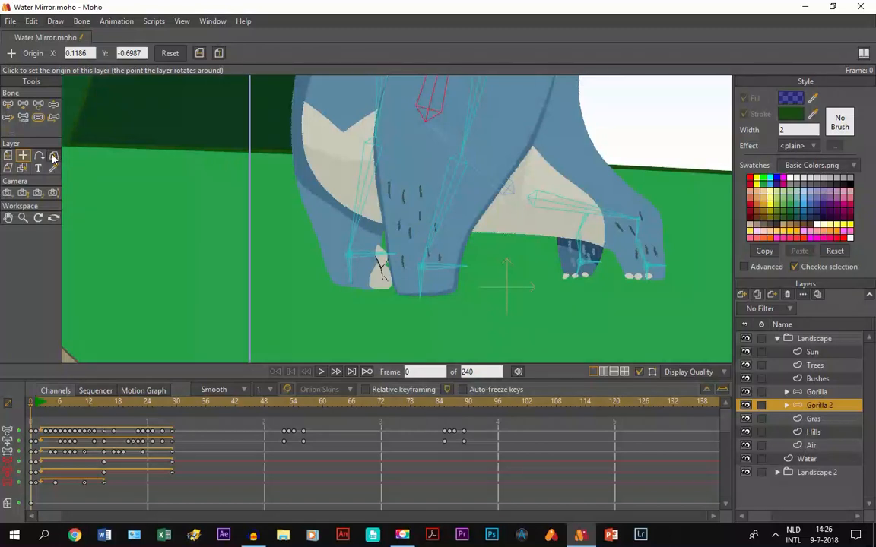
{"action": "left_click", "coordinate": [53, 156]}
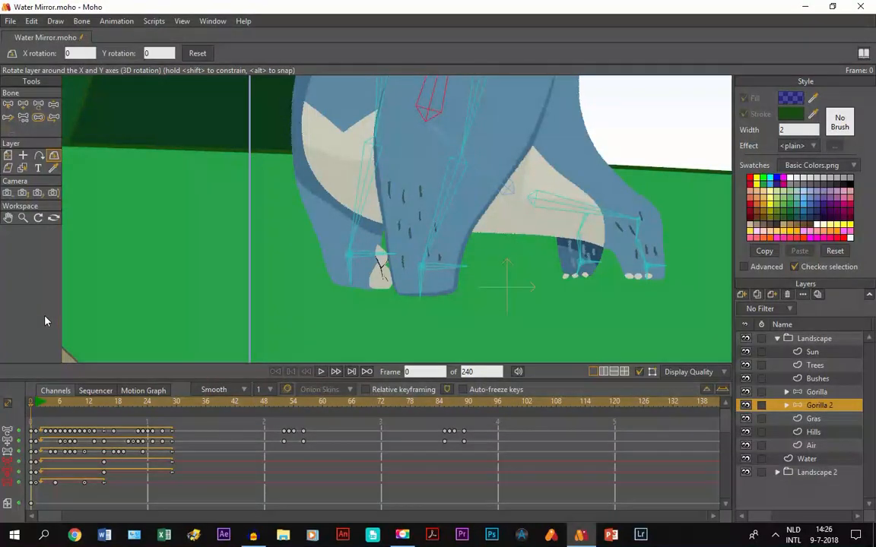
Step: Tilt Gorilla 2 to X -71.16 and Y -12.26 so it lies on the grass
{"action": "left_click", "coordinate": [335, 372]}
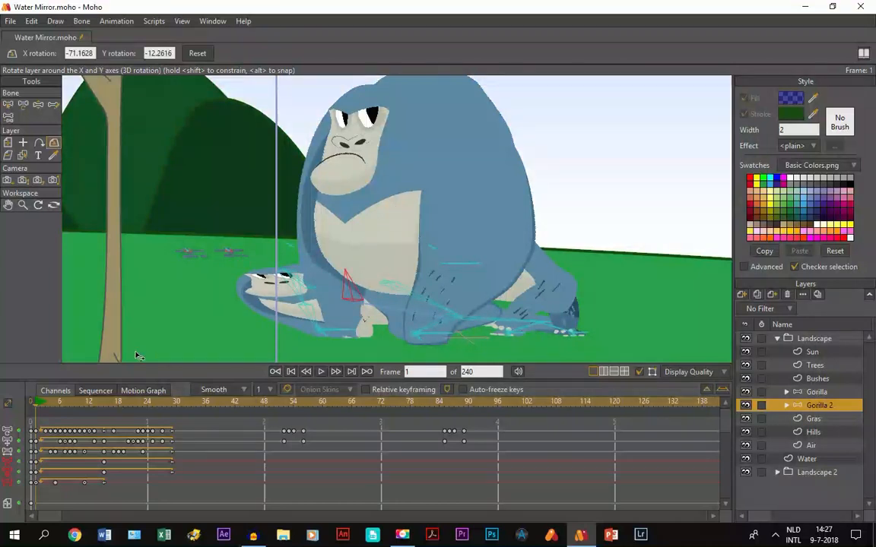
{"action": "mouse_move", "coordinate": [89, 411]}
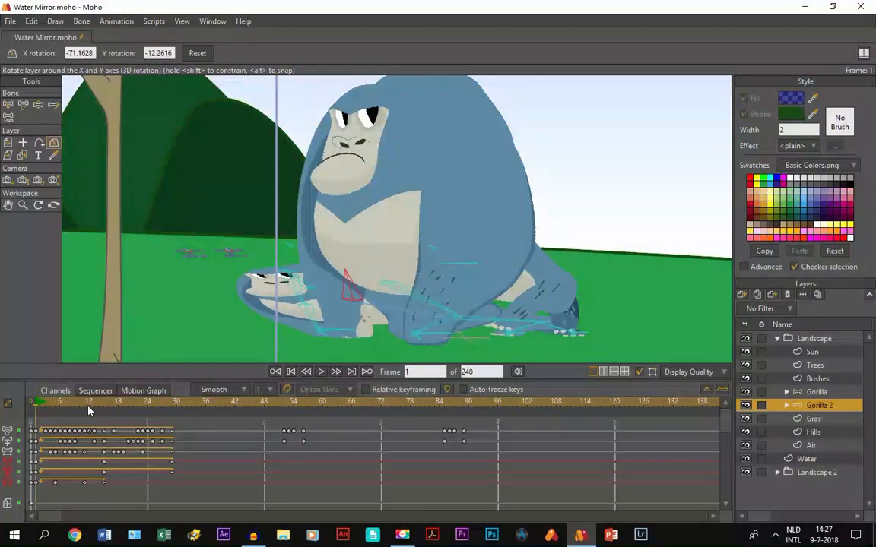
{"action": "mouse_move", "coordinate": [235, 419]}
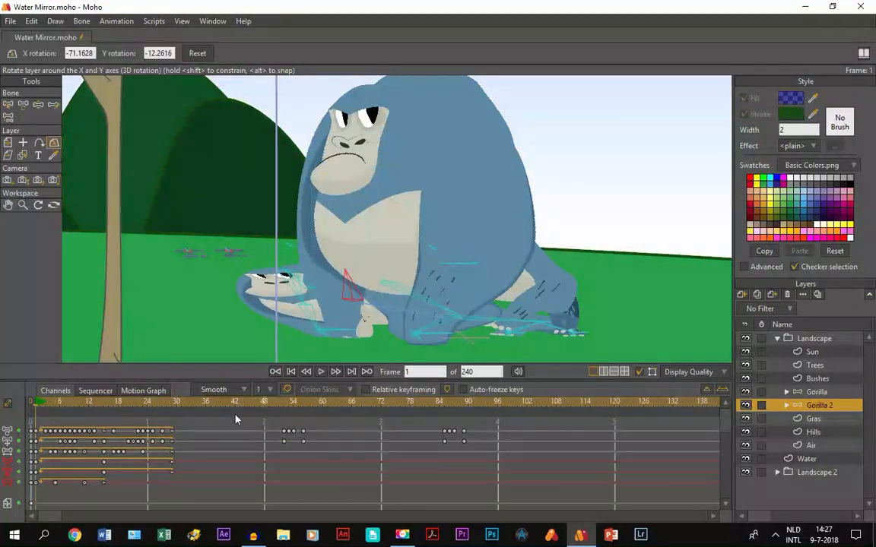